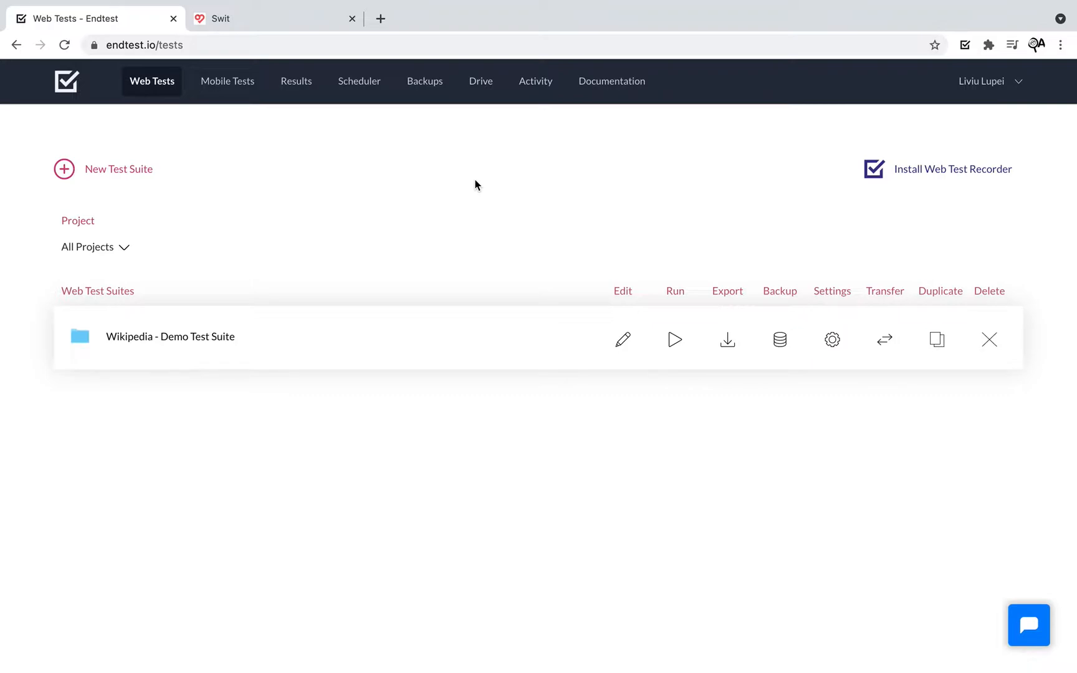
{"action": "mouse_move", "coordinate": [966, 177]}
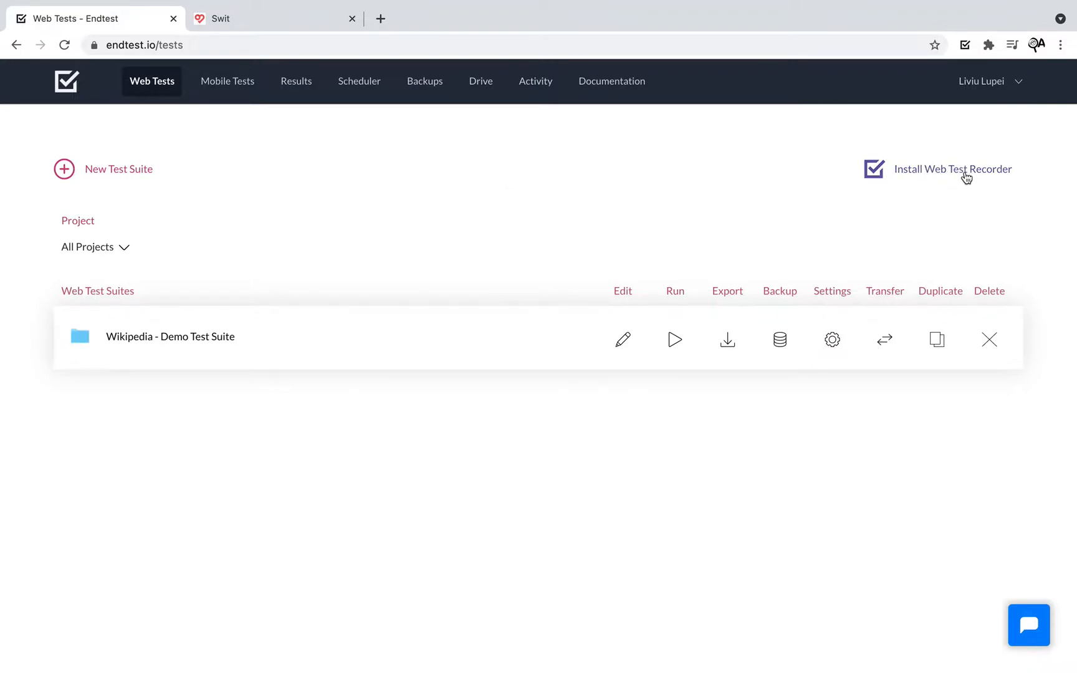
Review the Endtest recorder extension's recording settings and close them with Done.
{"action": "left_click", "coordinate": [965, 45]}
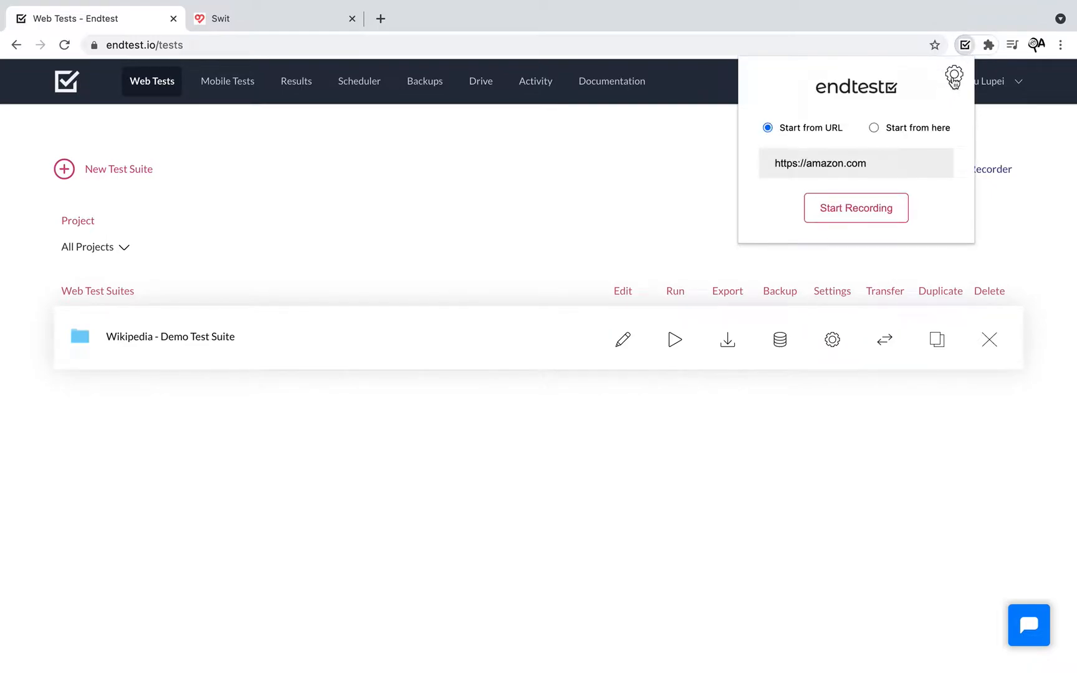
{"action": "left_click", "coordinate": [953, 76]}
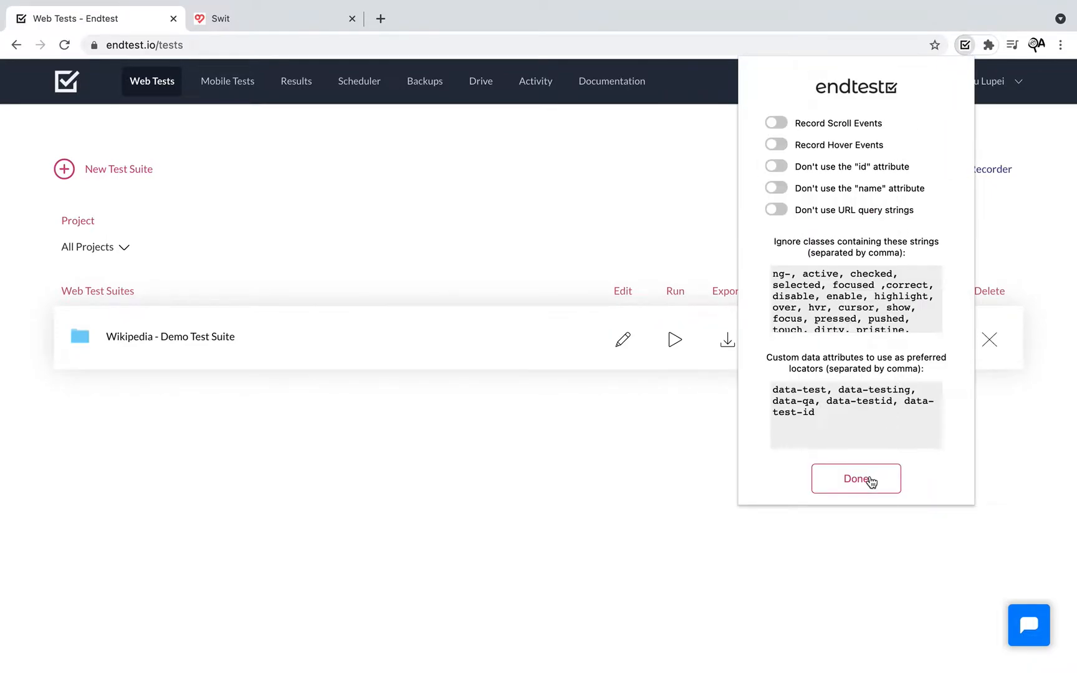
{"action": "left_click", "coordinate": [855, 478]}
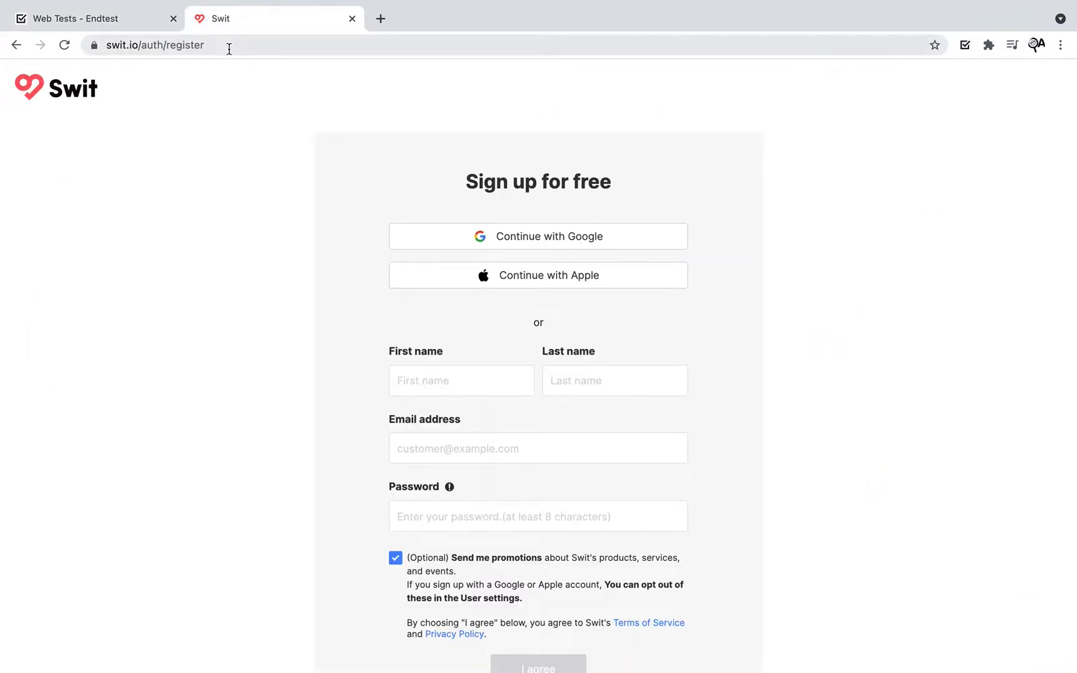
{"action": "mouse_move", "coordinate": [265, 62]}
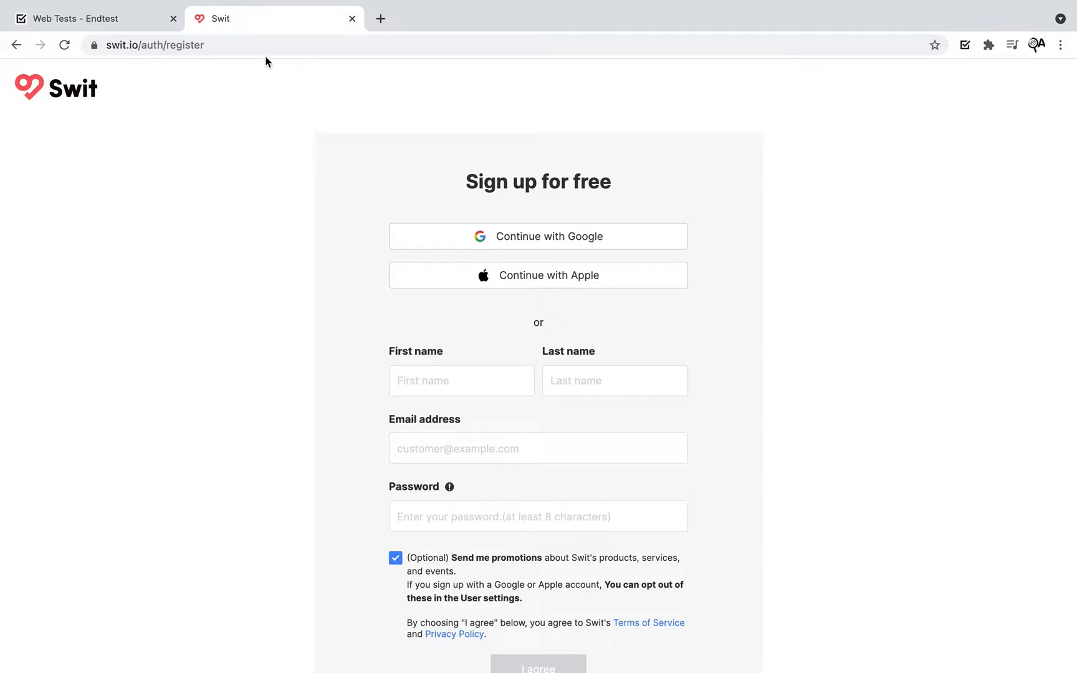
Select the Swit register page URL in the address bar to copy it.
{"action": "left_click", "coordinate": [155, 45]}
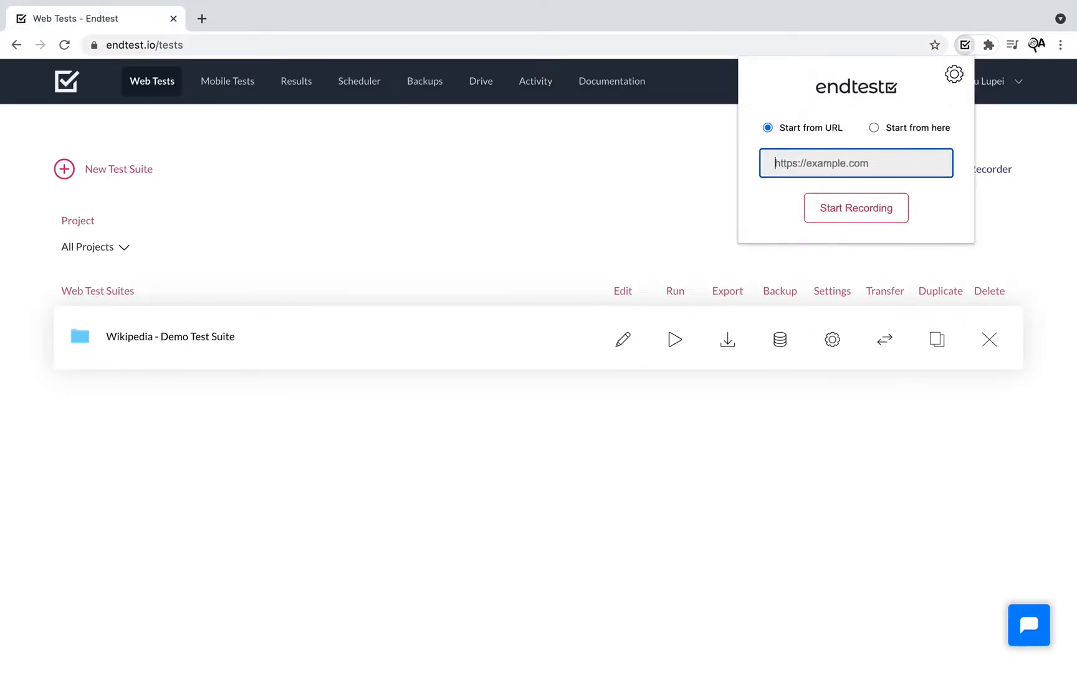
{"action": "type", "text": "https://swit.io/auth/register"}
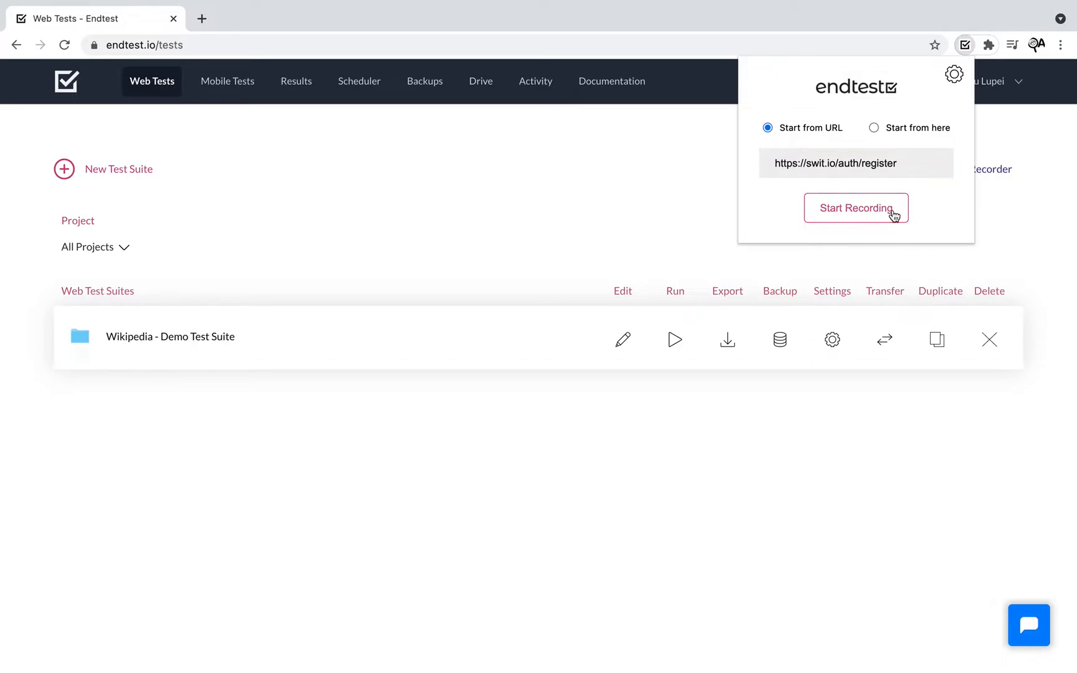
{"action": "left_click", "coordinate": [855, 208]}
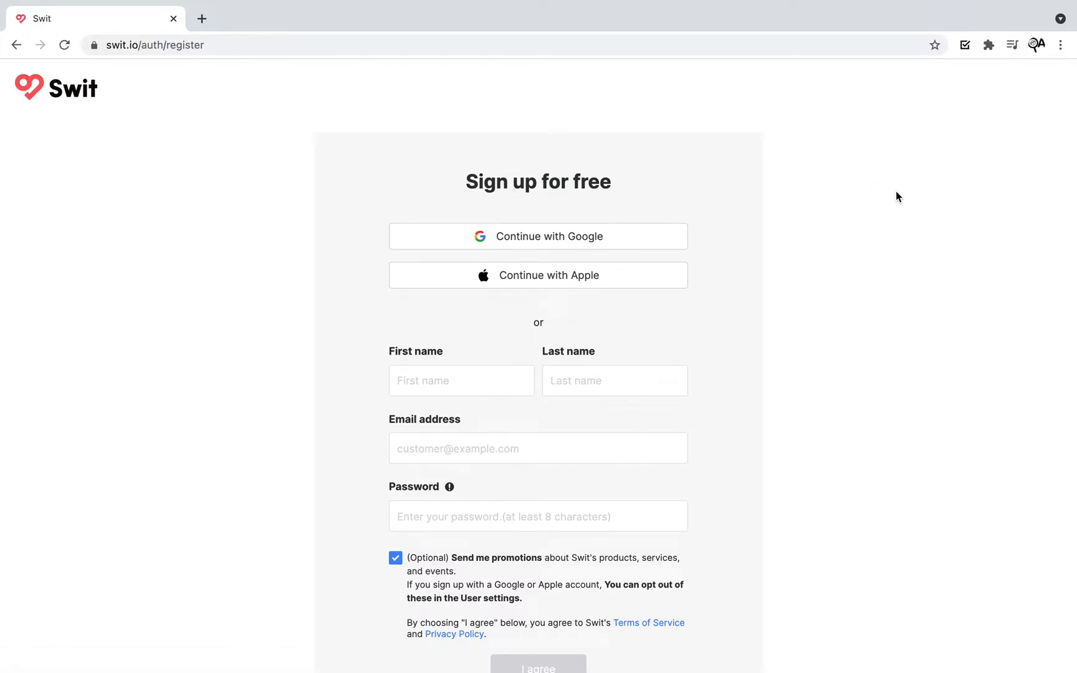
{"action": "left_click", "coordinate": [965, 45]}
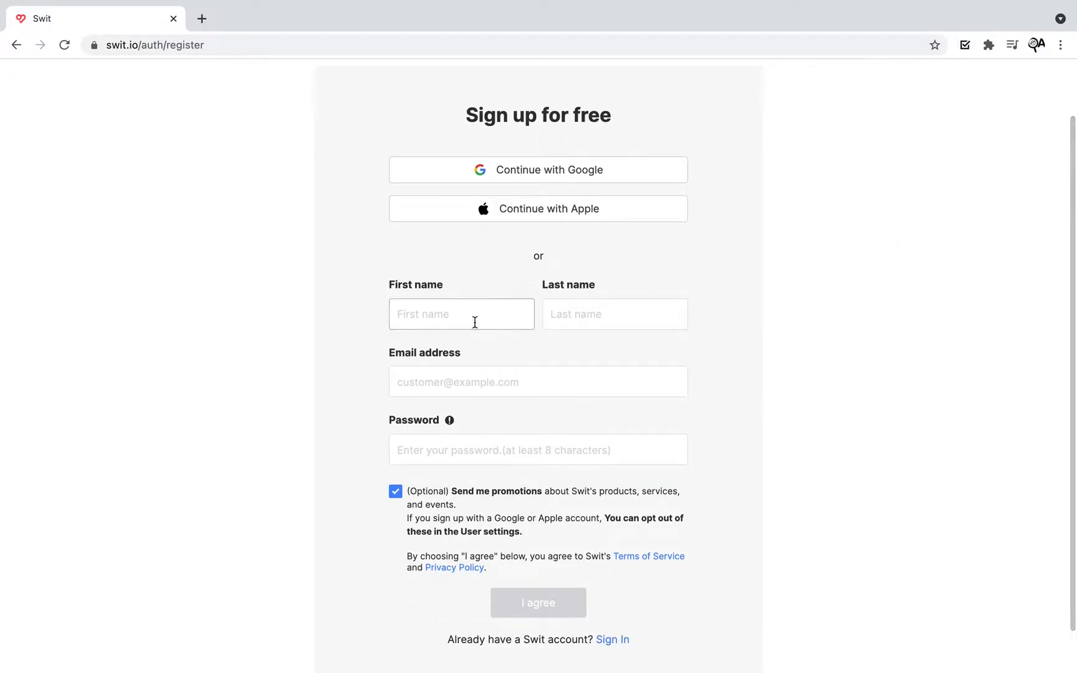
{"action": "type", "text": "Liviu"}
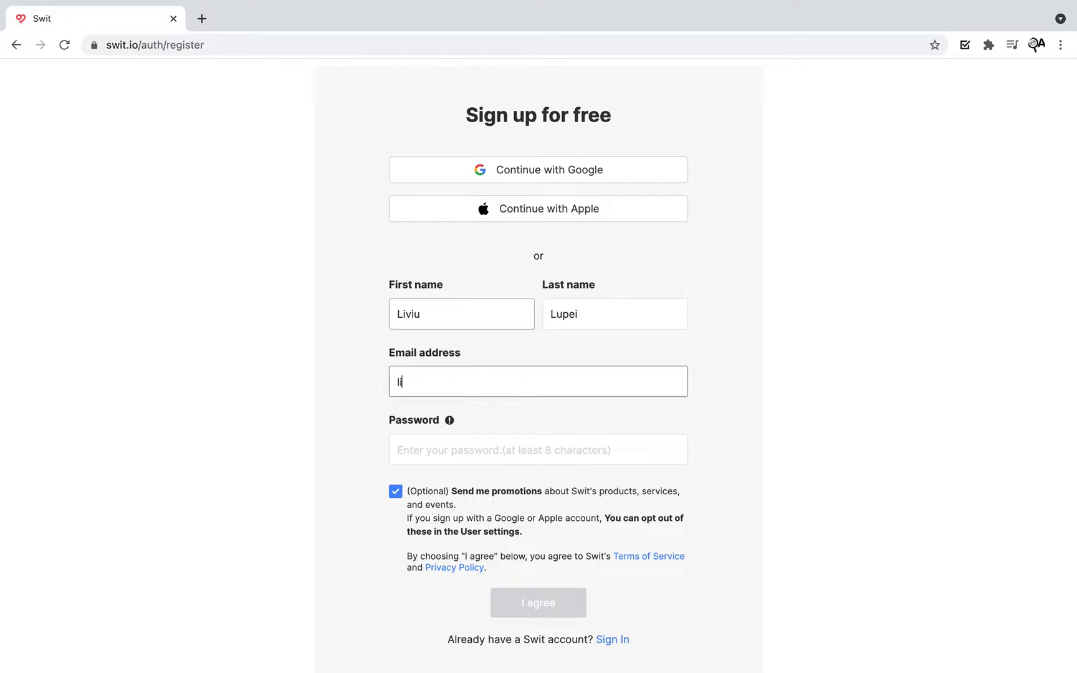
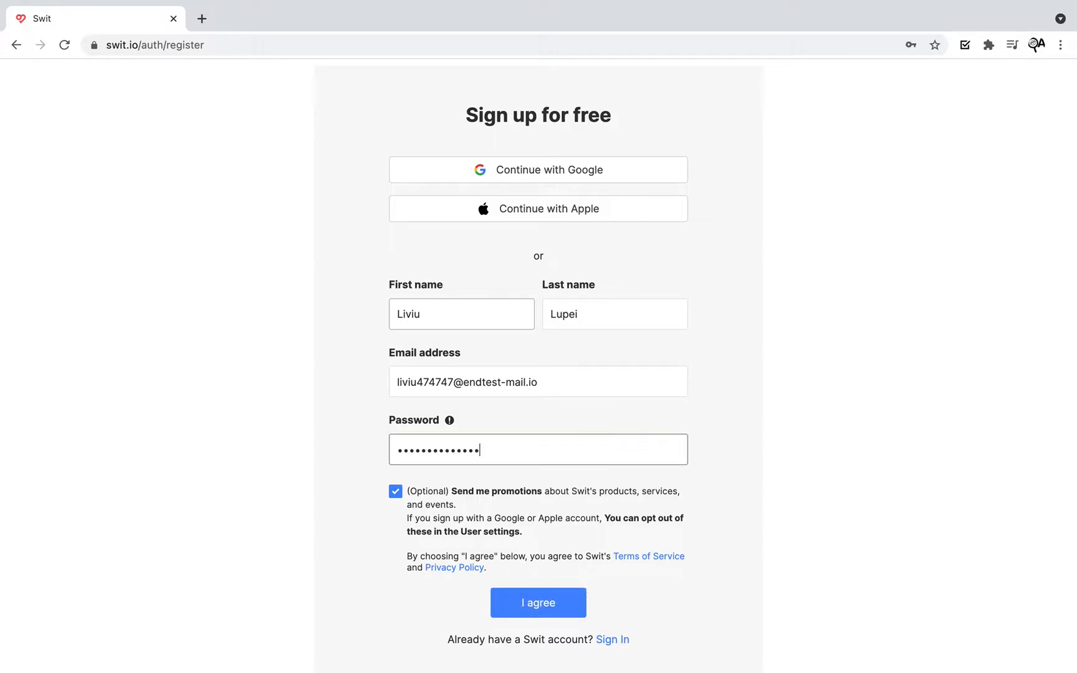
{"action": "left_click", "coordinate": [537, 602]}
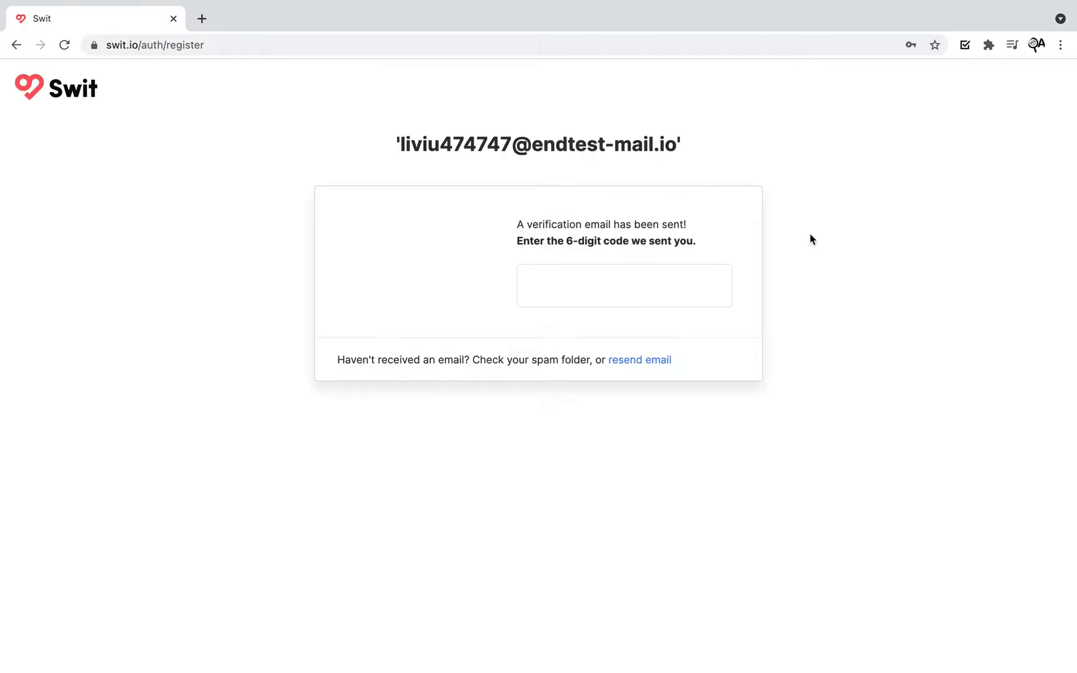
Review the seven captured steps in the recorder, ending with the 'I agree' click.
{"action": "left_click", "coordinate": [965, 45]}
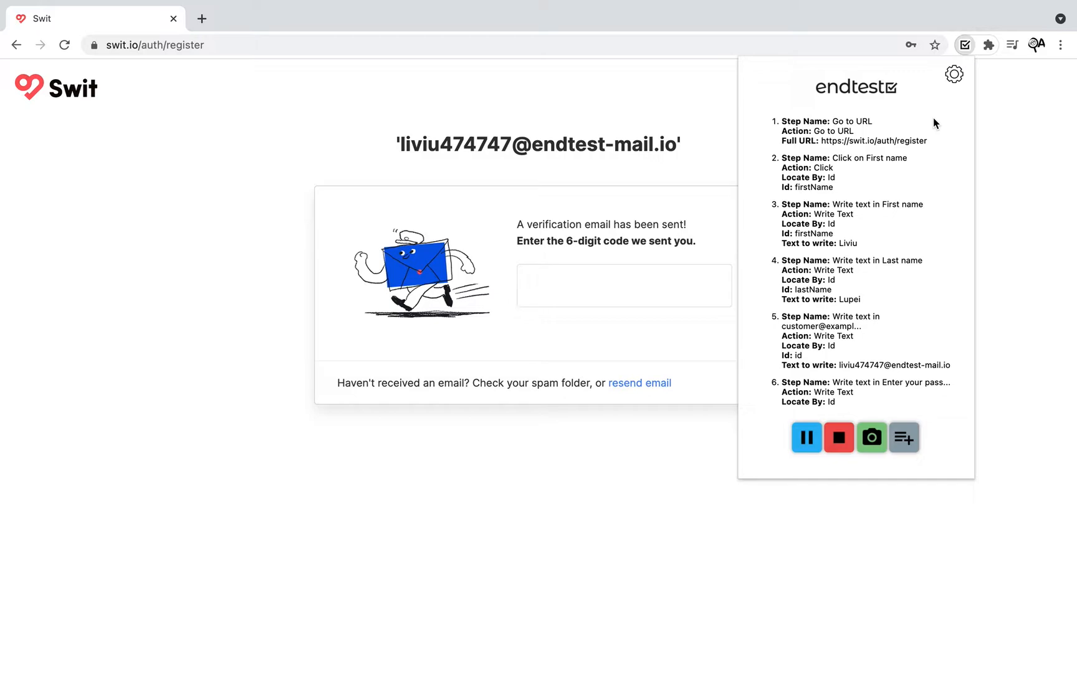
{"action": "mouse_move", "coordinate": [934, 140]}
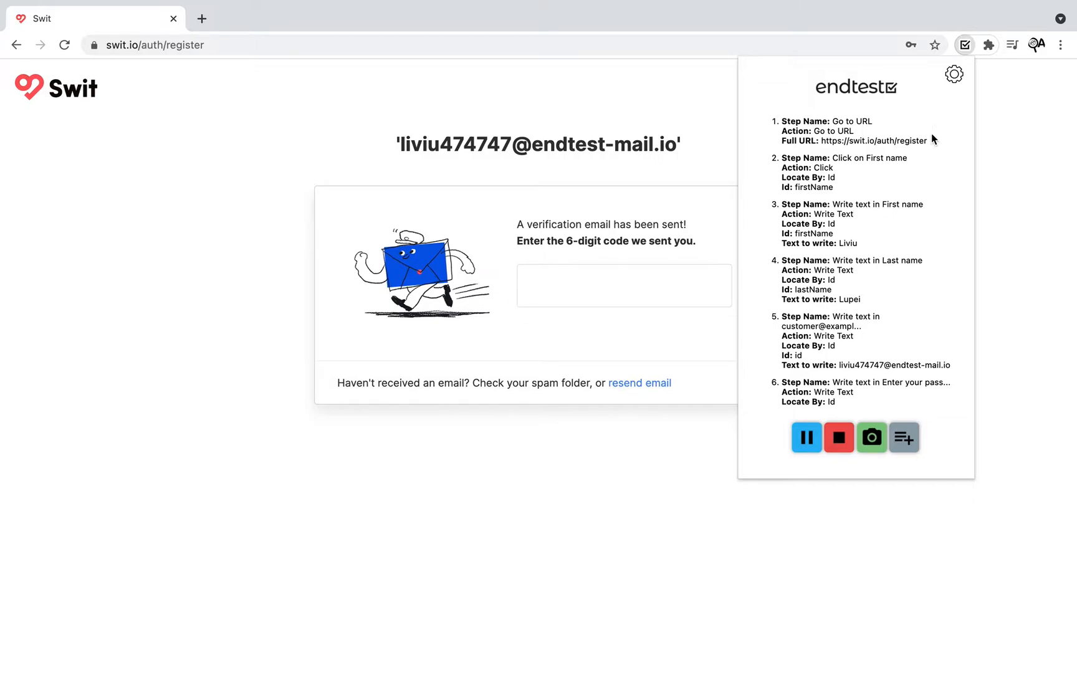
{"action": "mouse_move", "coordinate": [862, 159]}
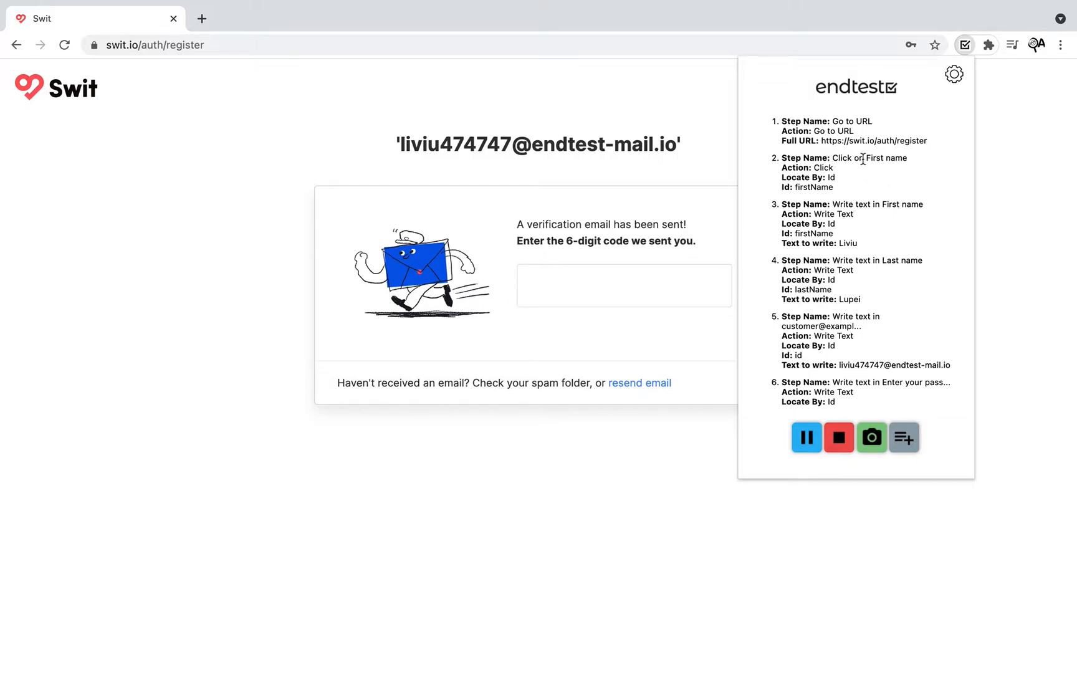
{"action": "mouse_move", "coordinate": [894, 229]}
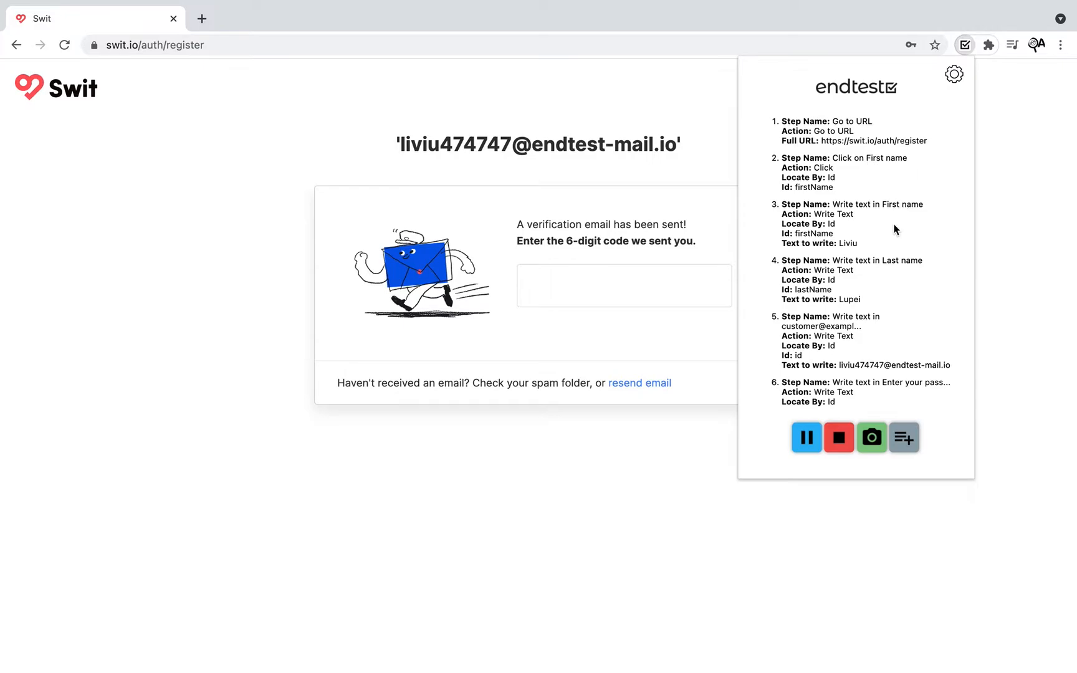
{"action": "scroll", "scroll_direction": "down", "scroll_amount": 3}
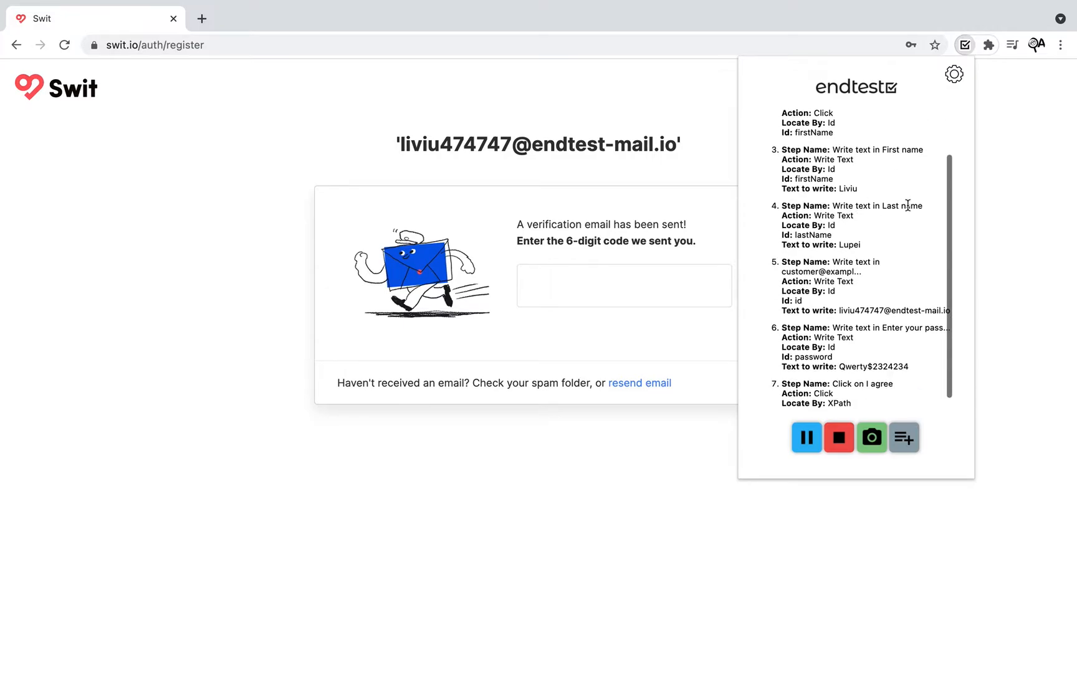
{"action": "scroll", "scroll_direction": "up", "scroll_amount": 3}
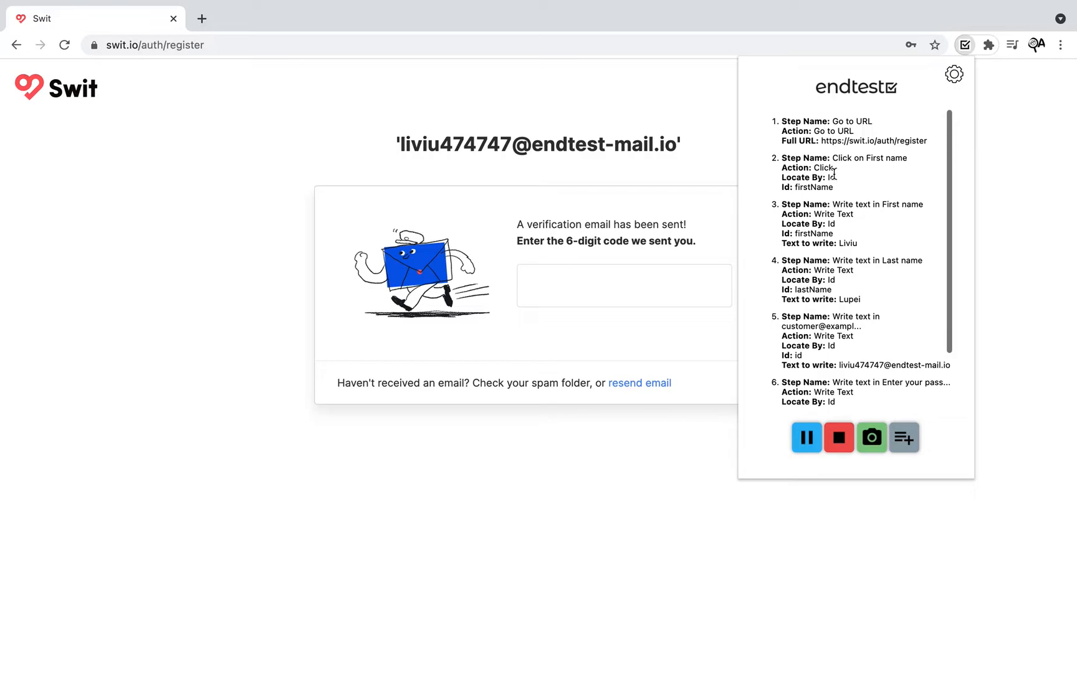
{"action": "mouse_move", "coordinate": [854, 187]}
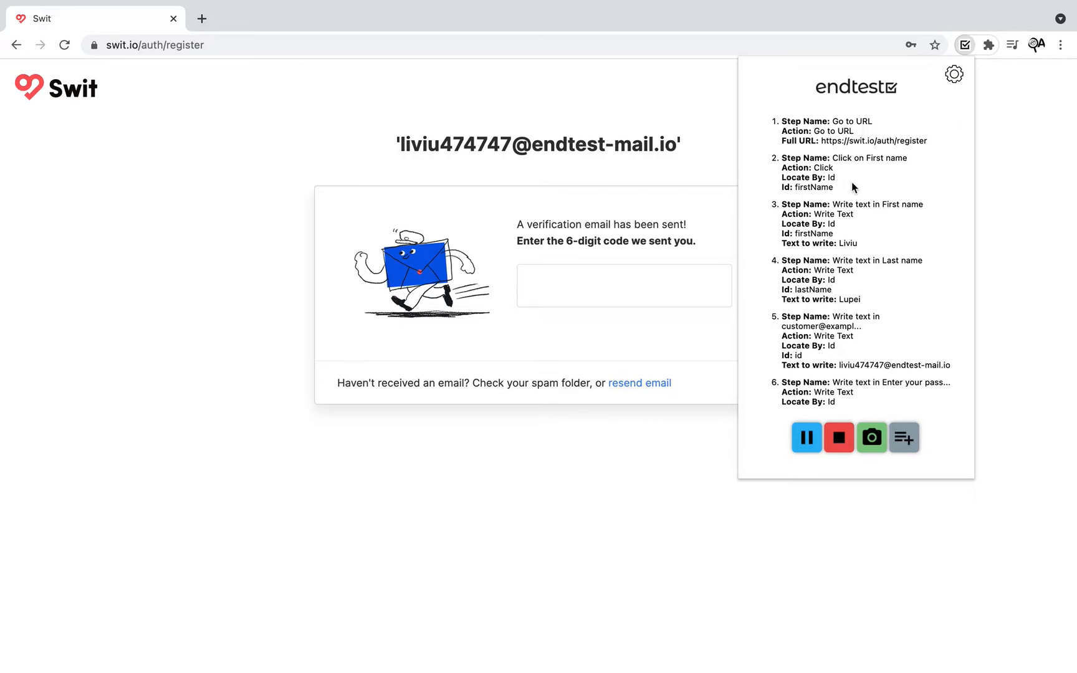
{"action": "scroll", "scroll_direction": "down", "scroll_amount": 3}
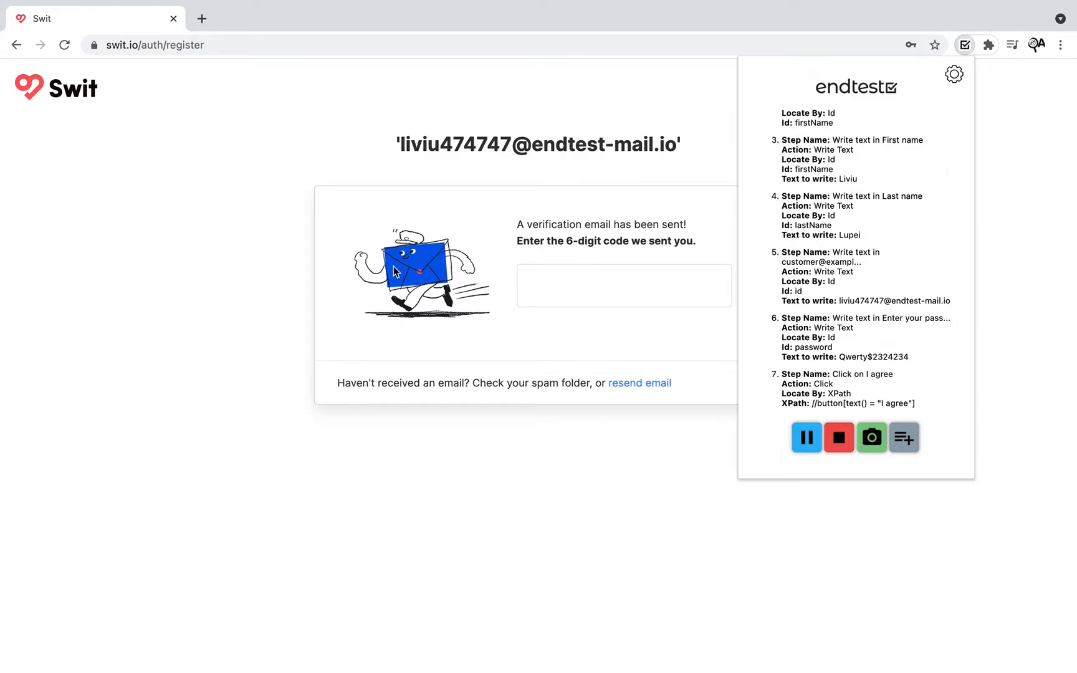
{"action": "mouse_move", "coordinate": [385, 299]}
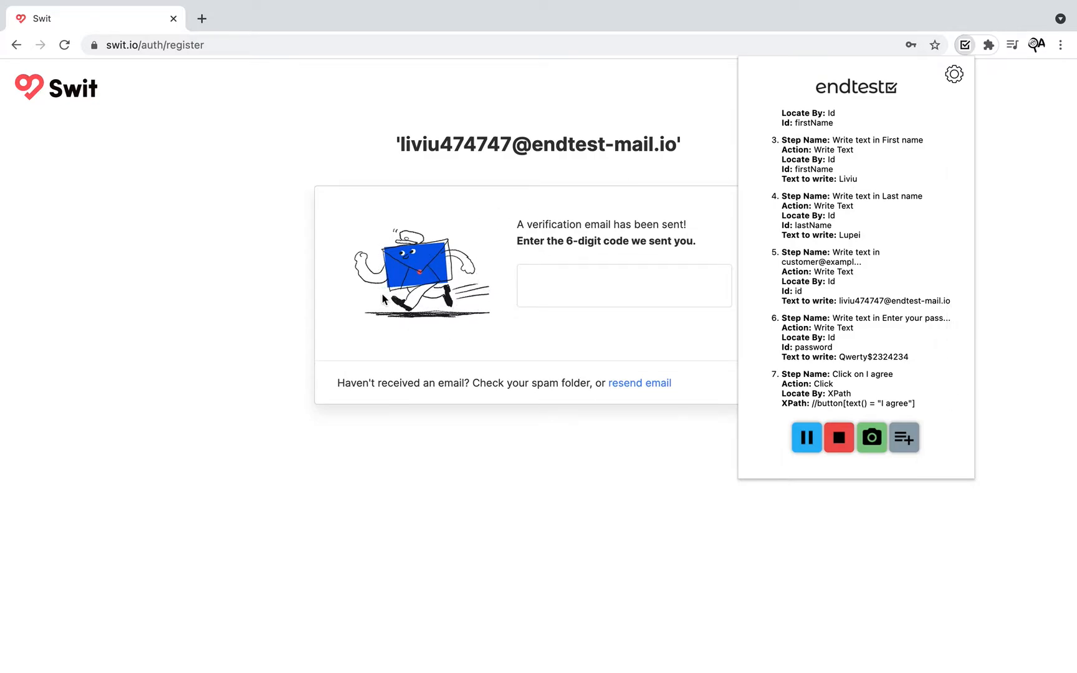
{"action": "mouse_move", "coordinate": [904, 437]}
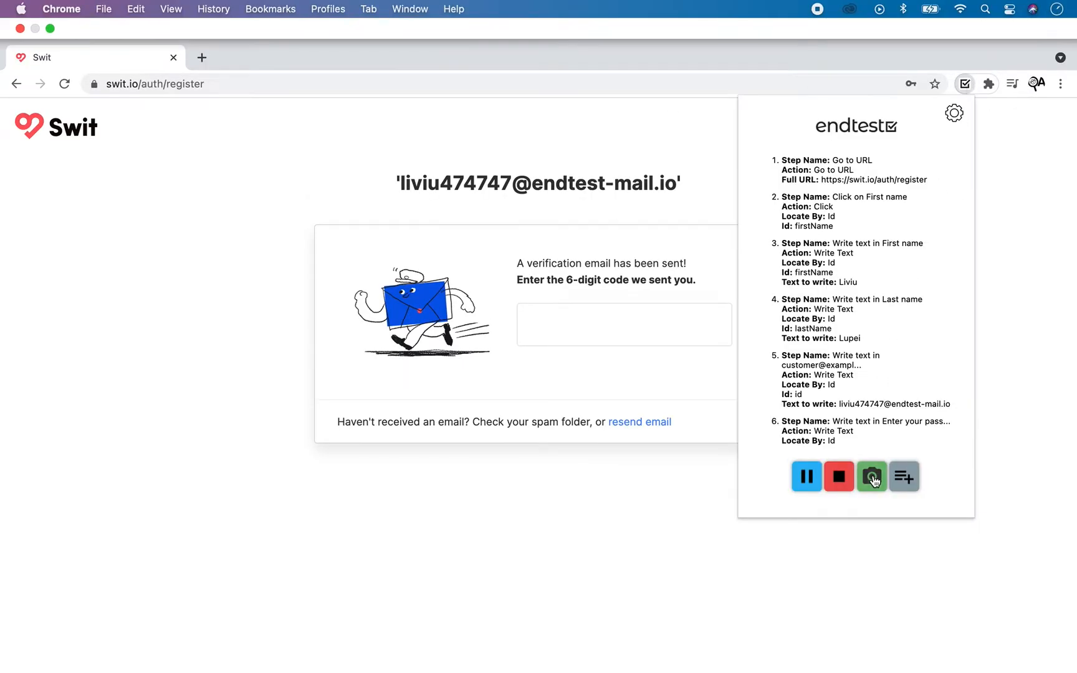
Add an assertion that the verification mail image is present as the eighth recorded step.
{"action": "scroll", "scroll_direction": "down", "scroll_amount": 3}
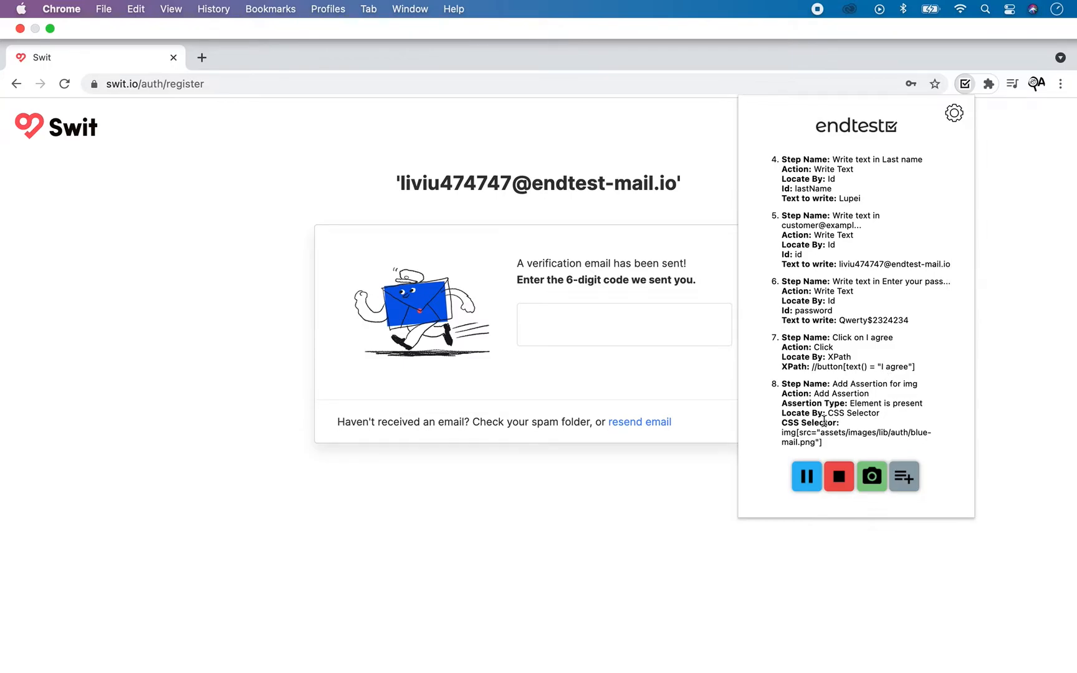
{"action": "mouse_move", "coordinate": [831, 460]}
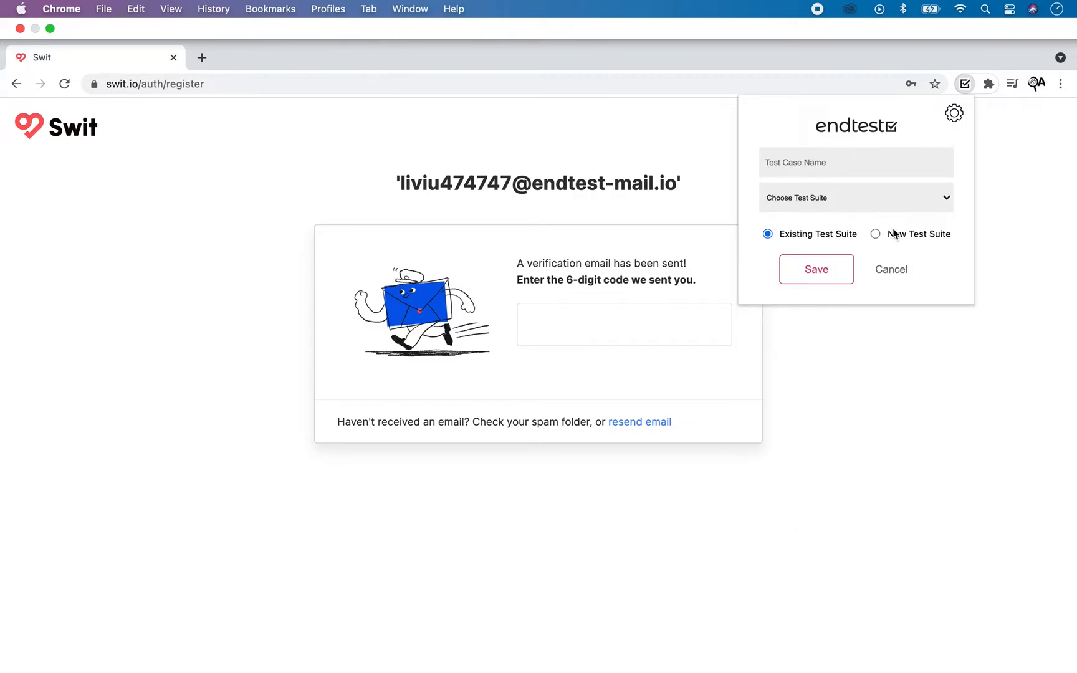
Save the recording as test case 'Sign Up' in a new test suite named 'Swit'.
{"action": "left_click", "coordinate": [875, 233]}
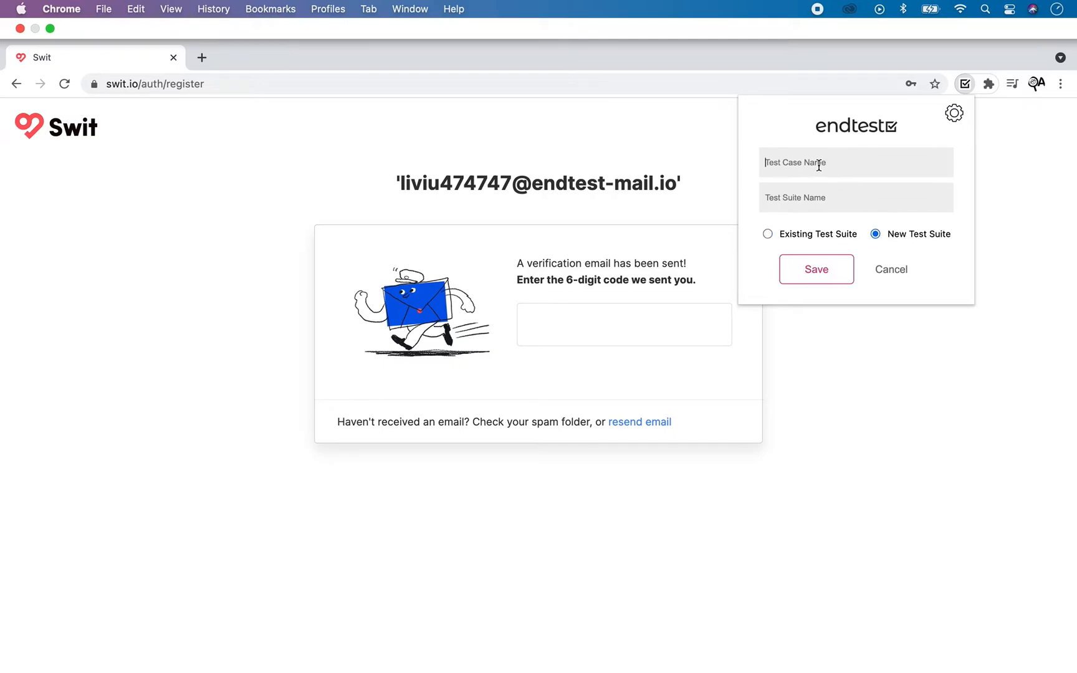
{"action": "type", "text": "s"}
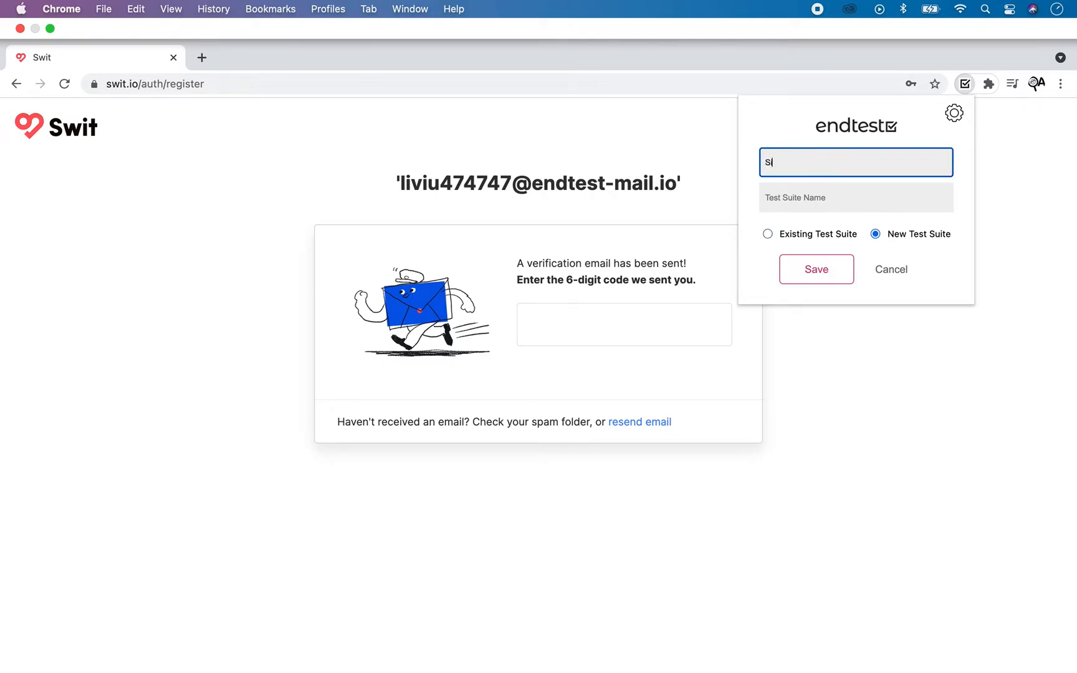
{"action": "type", "text": "Sign Up"}
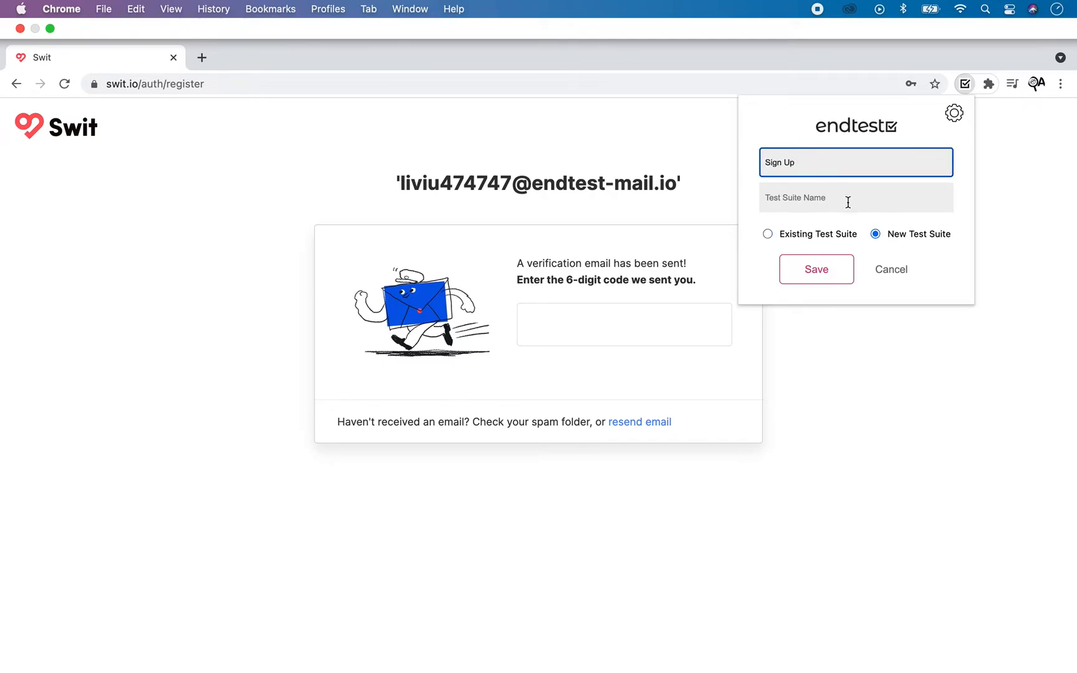
{"action": "left_click", "coordinate": [854, 198]}
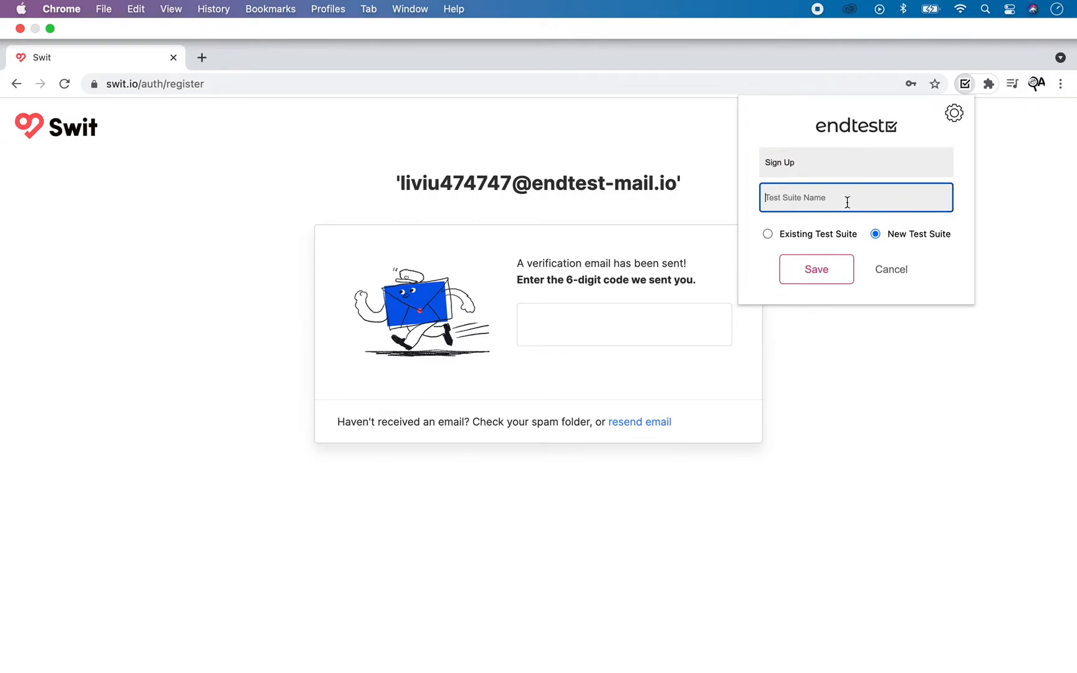
{"action": "type", "text": "Swit"}
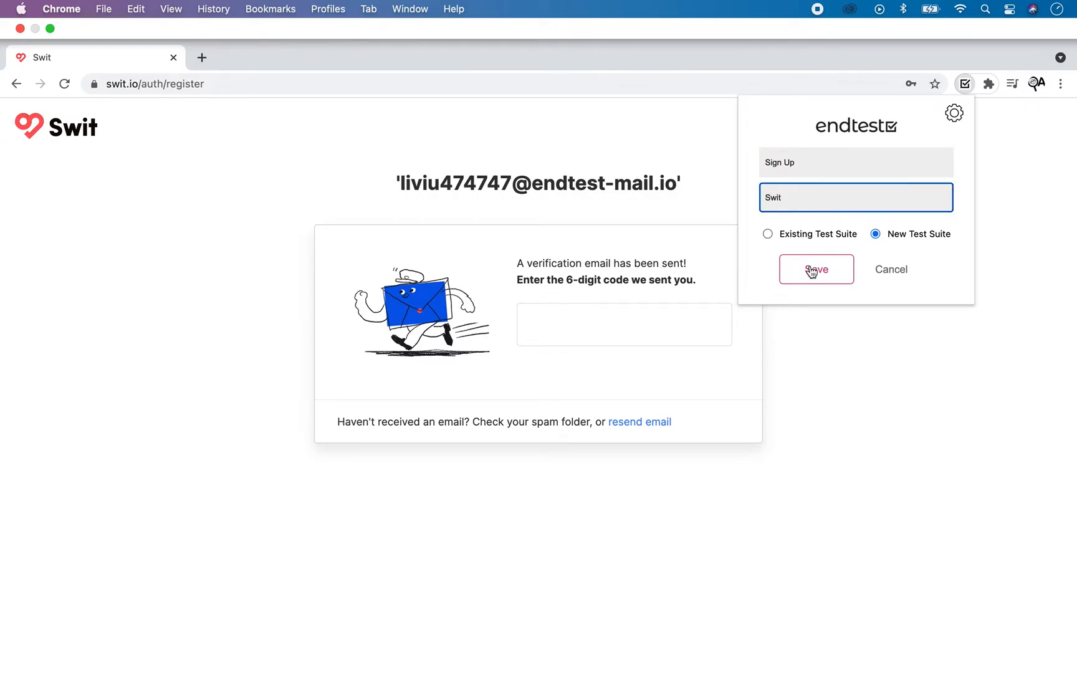
{"action": "left_click", "coordinate": [817, 268]}
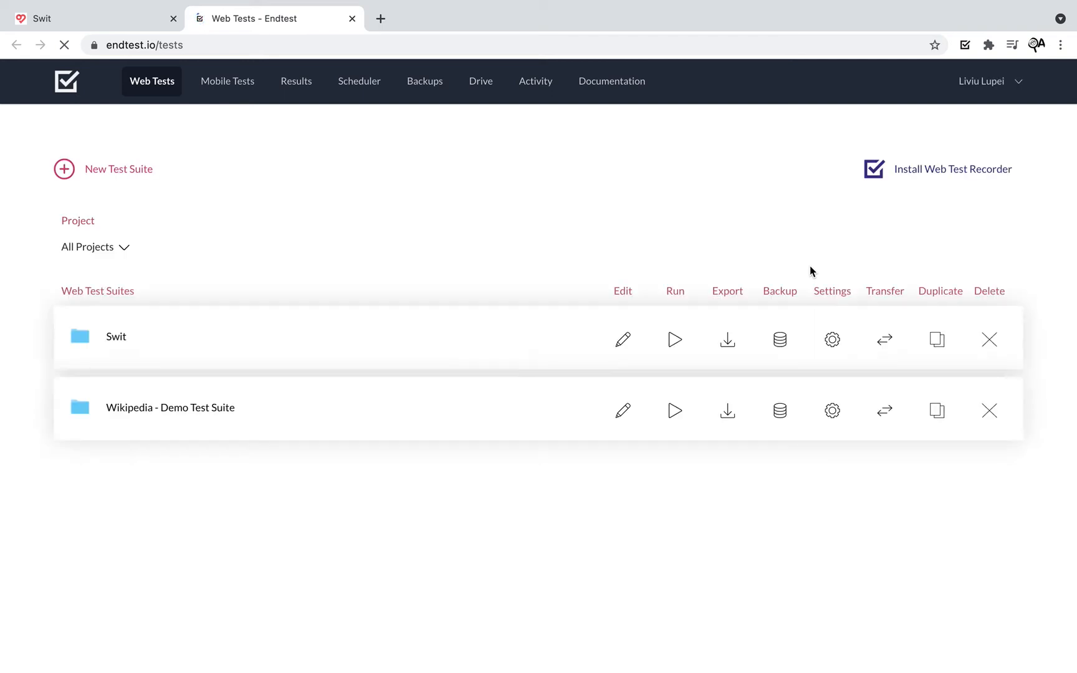
{"action": "mouse_move", "coordinate": [350, 288]}
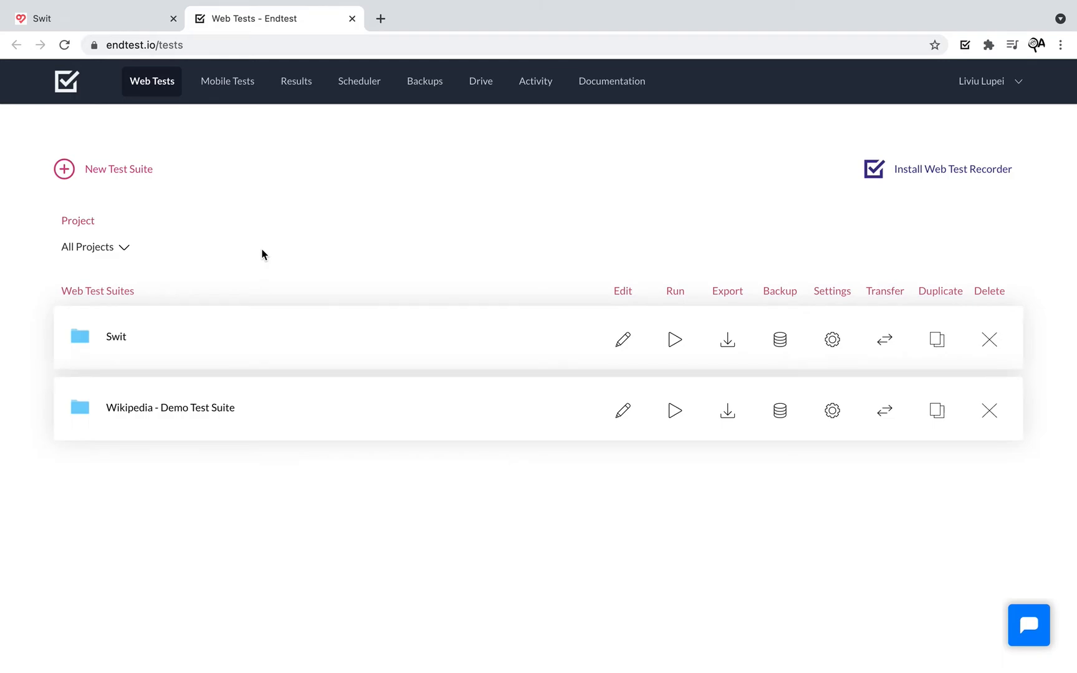
{"action": "mouse_move", "coordinate": [116, 336]}
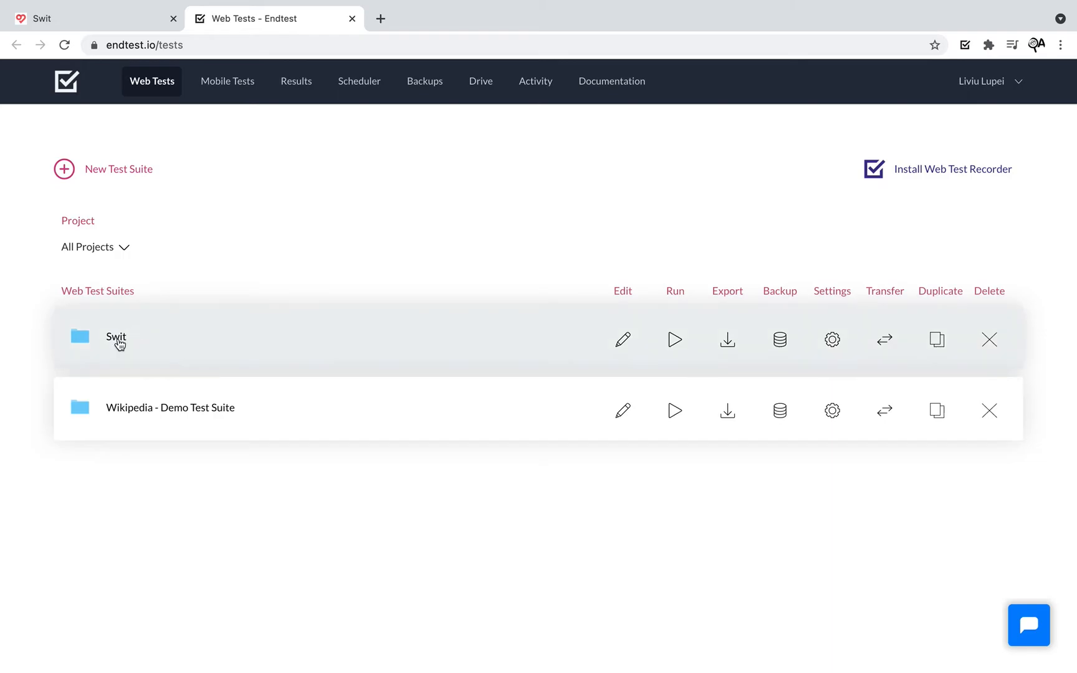
{"action": "left_click", "coordinate": [116, 337]}
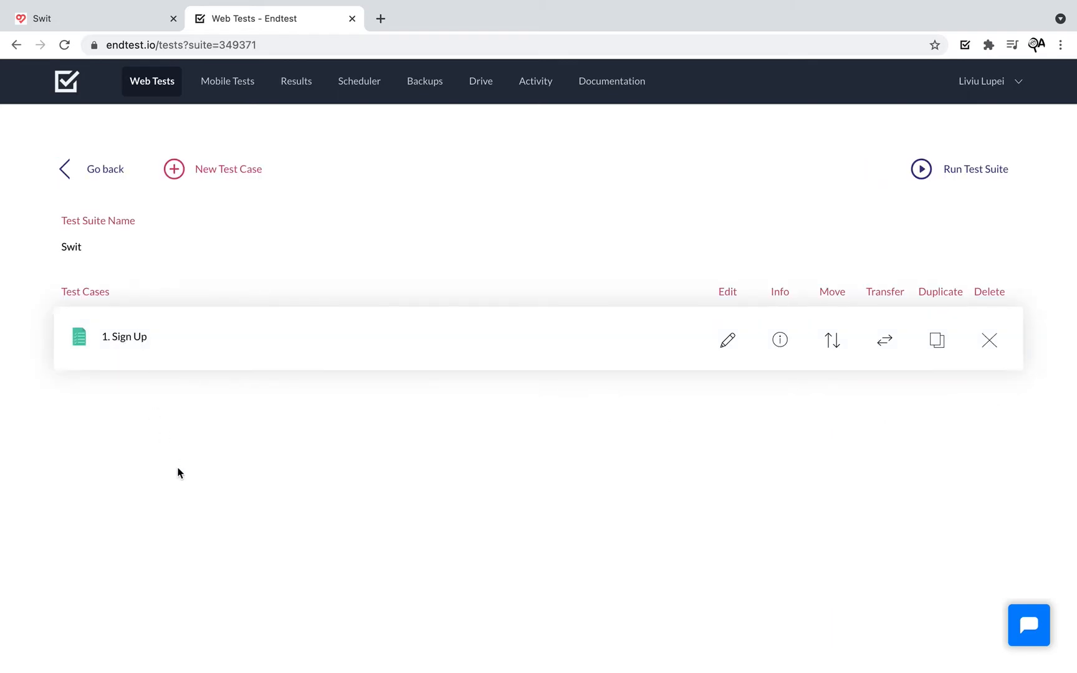
{"action": "left_click", "coordinate": [728, 339]}
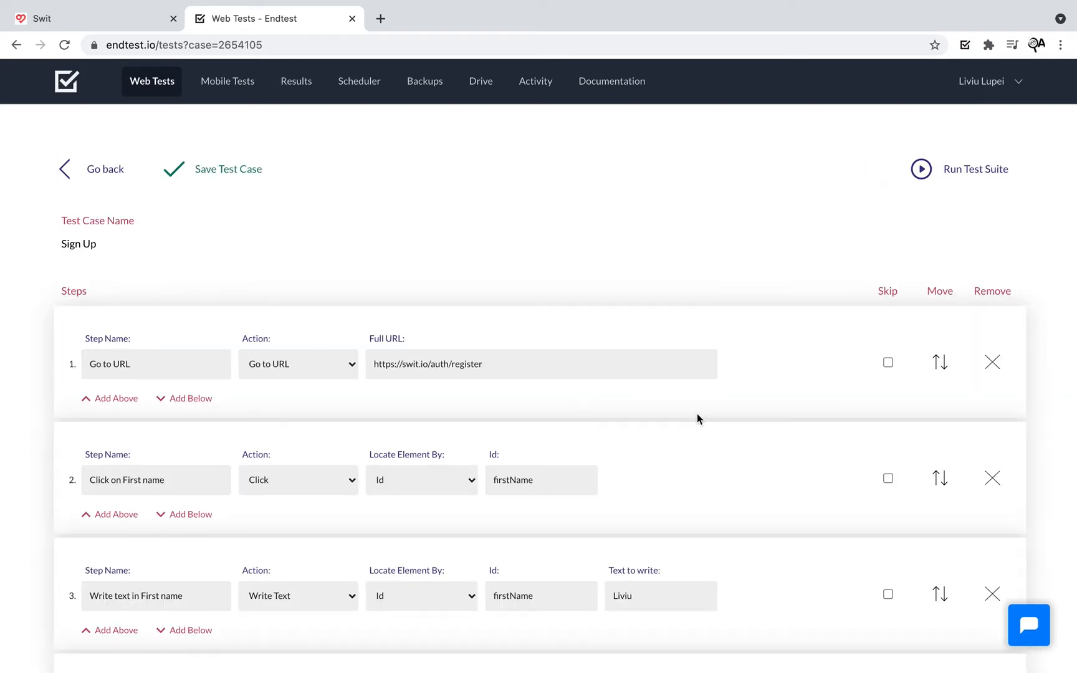
{"action": "scroll", "scroll_direction": "down", "scroll_amount": 3}
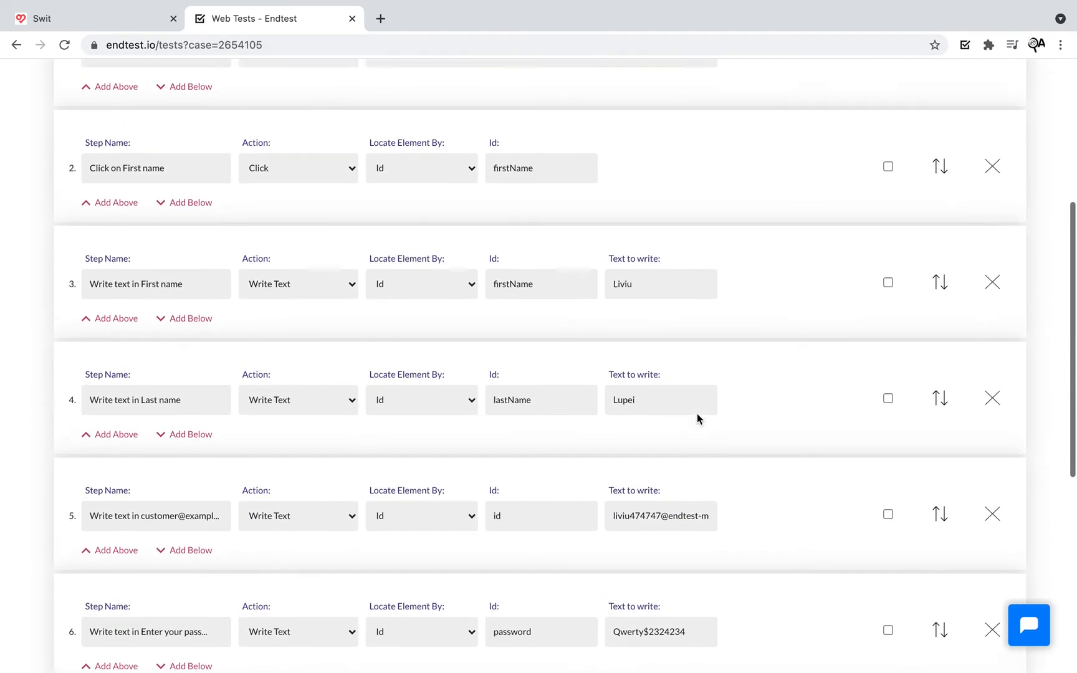
{"action": "scroll", "scroll_direction": "up", "scroll_amount": 3}
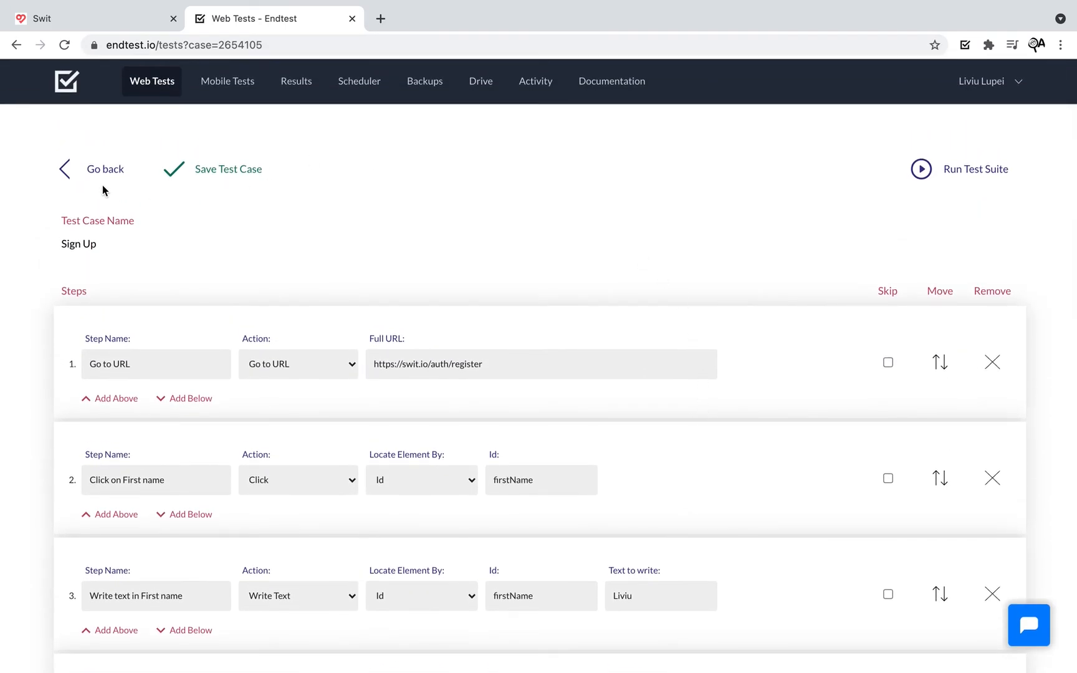
{"action": "left_click", "coordinate": [104, 170]}
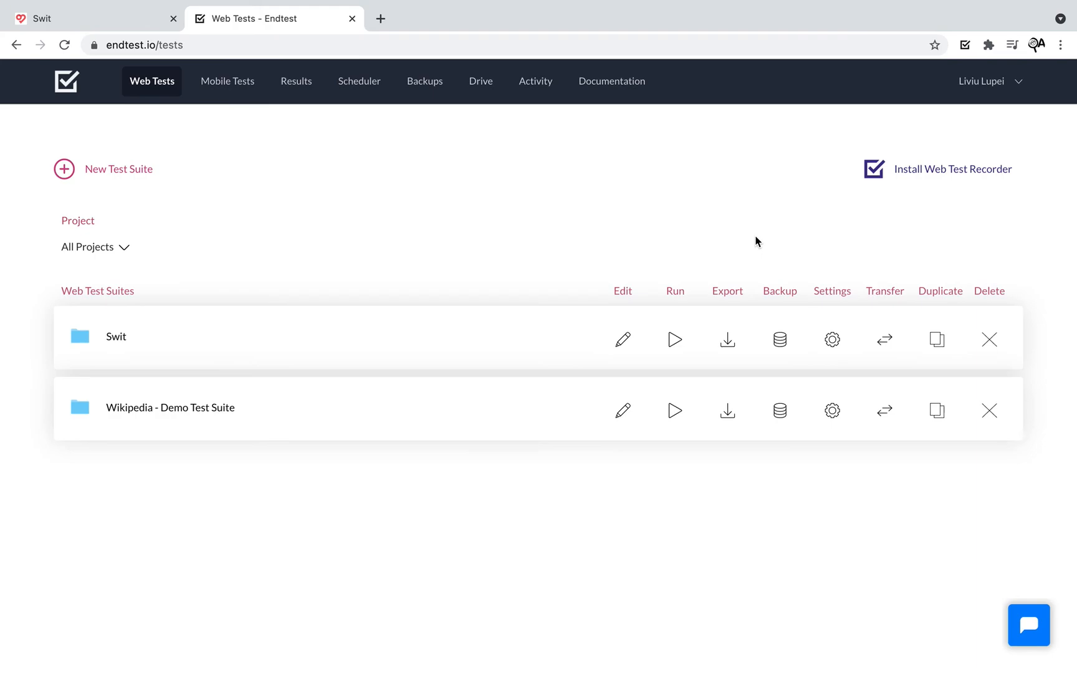
Start a run of the Swit suite, bringing up its Run Test Suite dialog.
{"action": "left_click", "coordinate": [674, 339]}
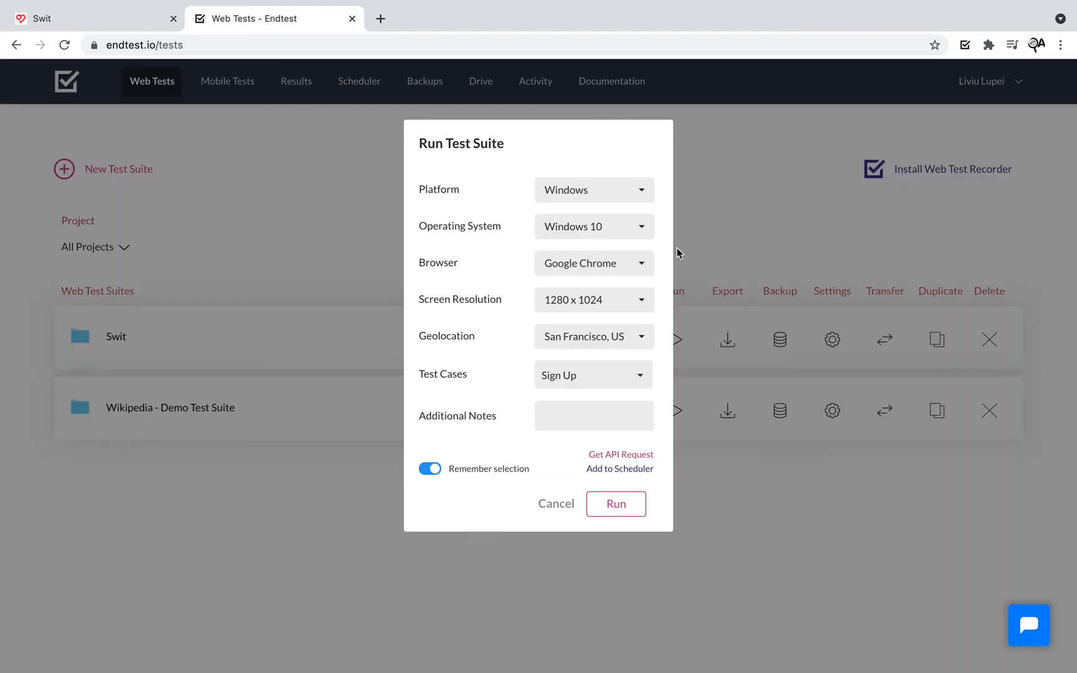
{"action": "mouse_move", "coordinate": [520, 440]}
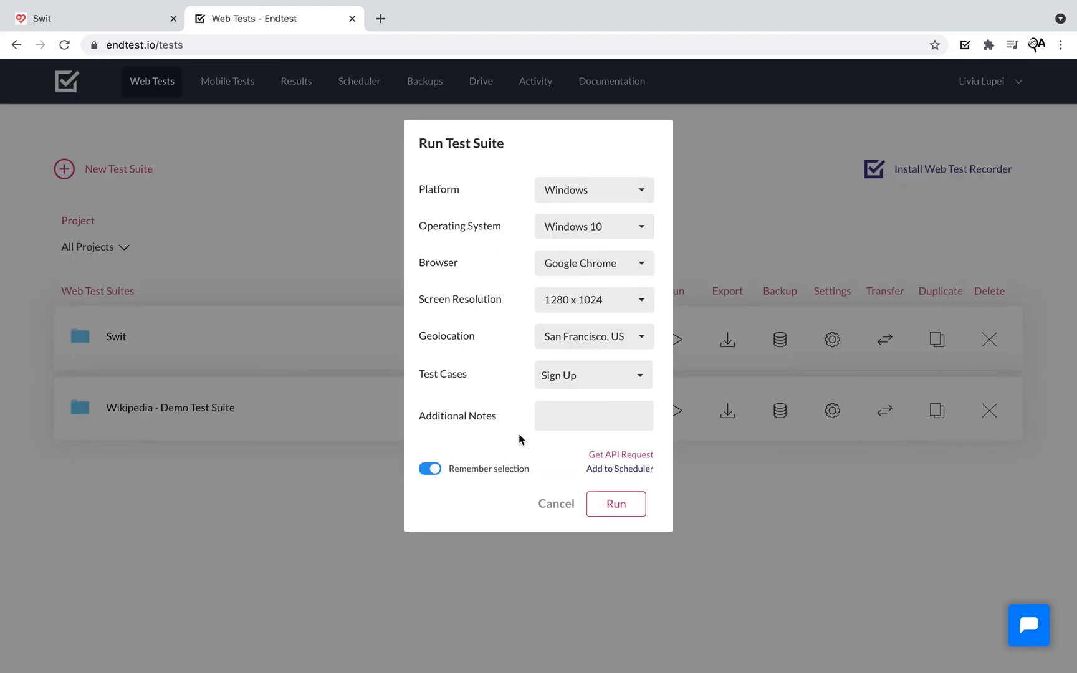